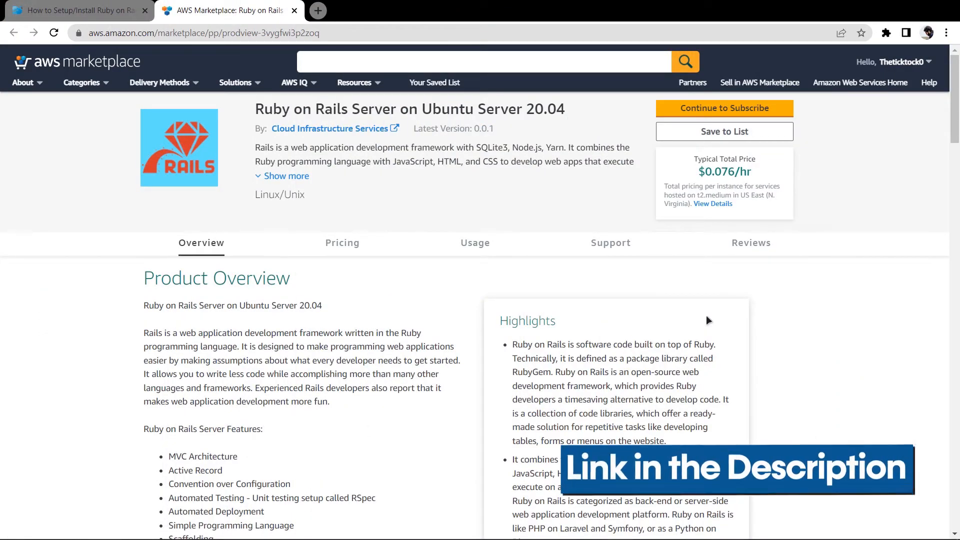
- Subscribe to Ruby on Rails Server on Ubuntu 20.04 and accept its terms
scroll(down, 3)
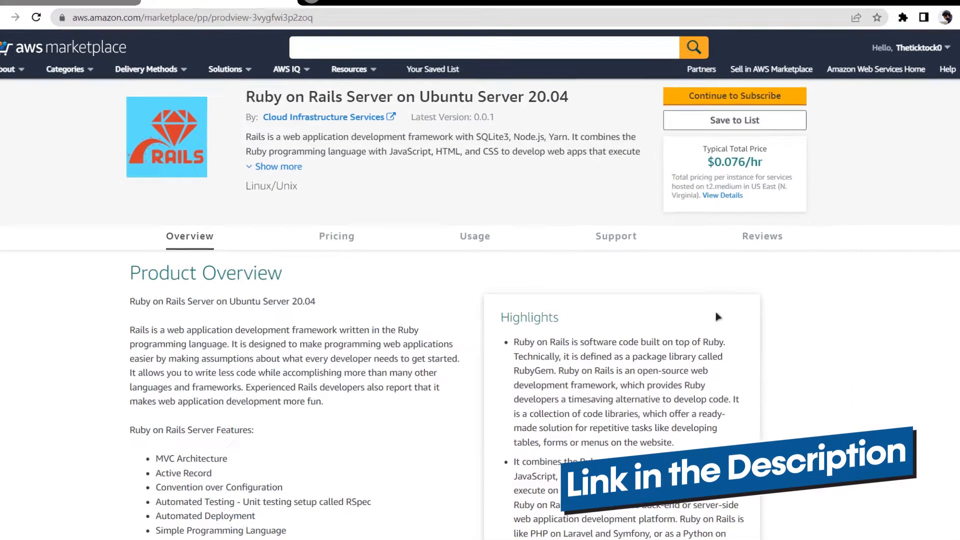
scroll(down, 3)
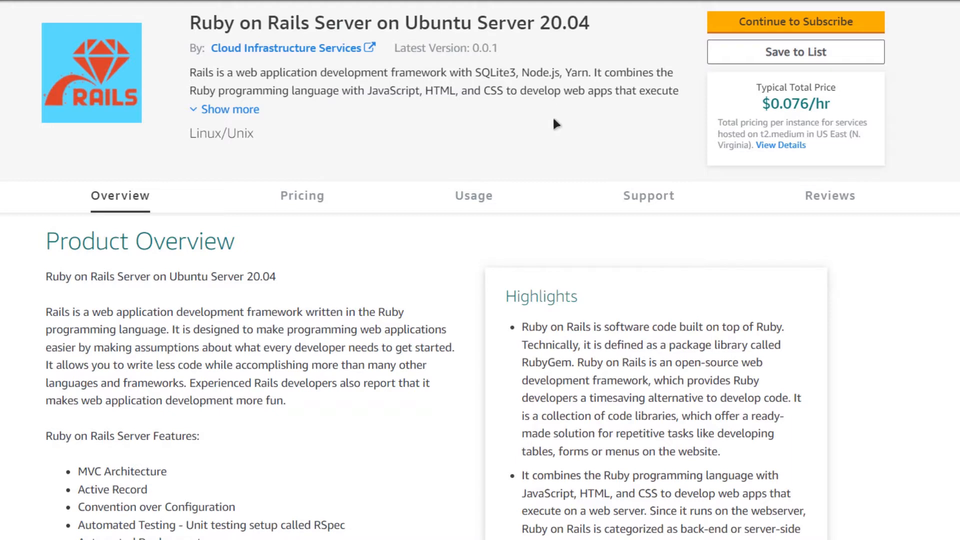
mouse_move(566, 130)
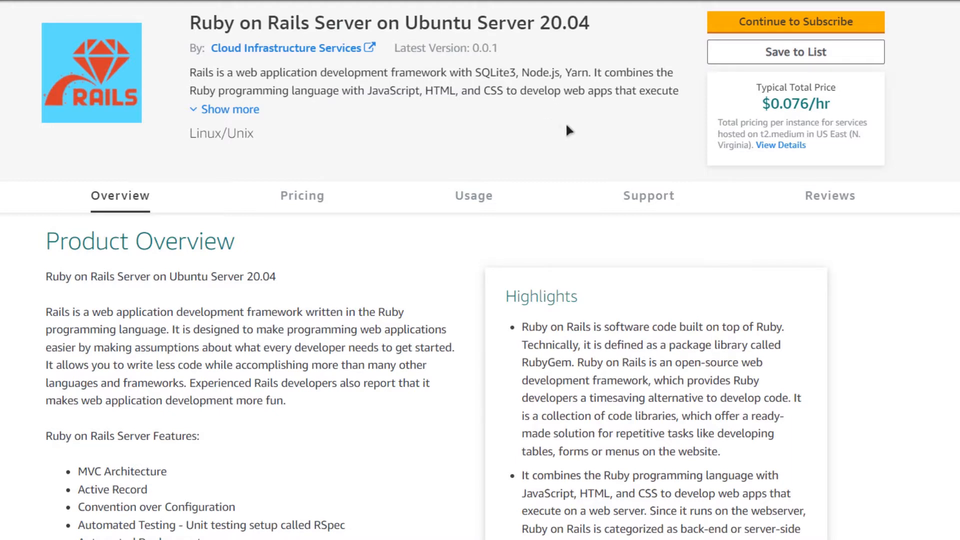
mouse_move(795, 22)
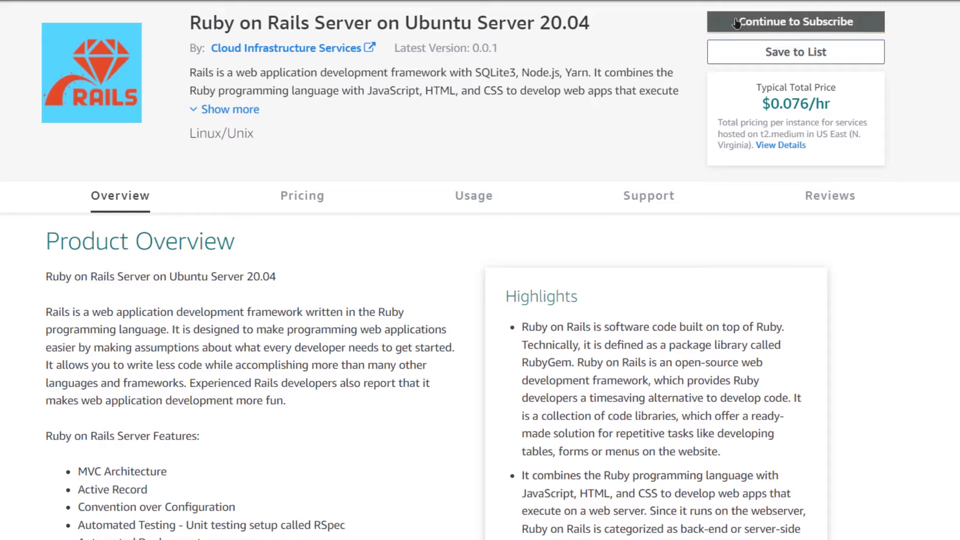
click(796, 21)
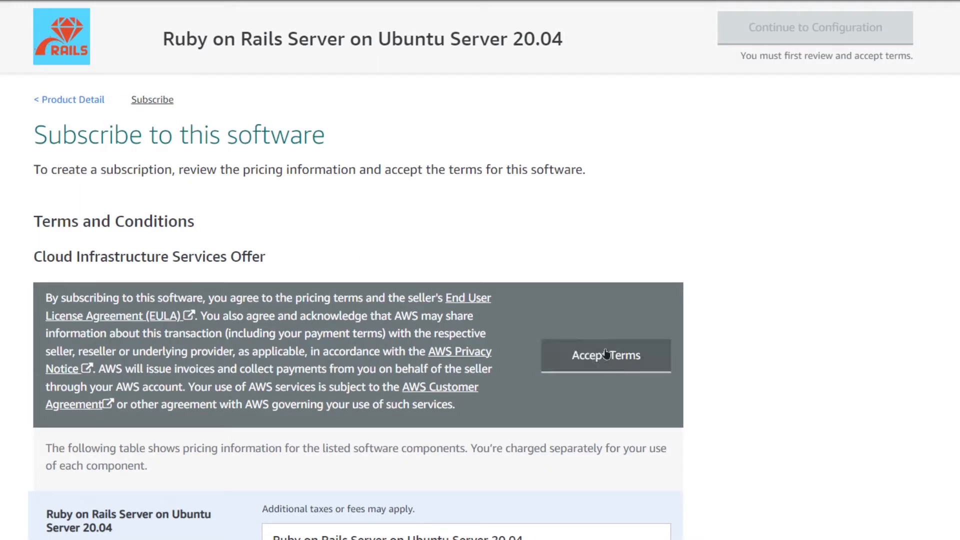
click(605, 355)
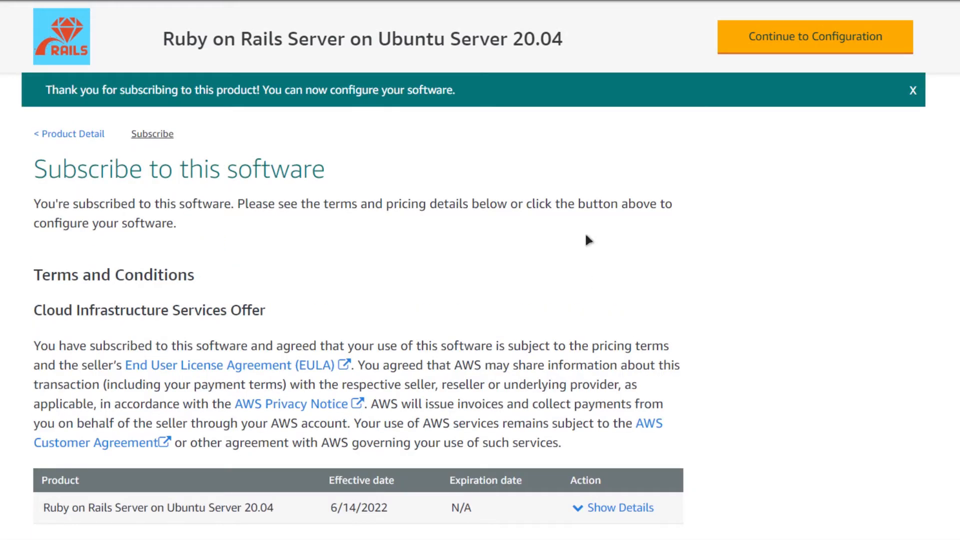
mouse_move(798, 93)
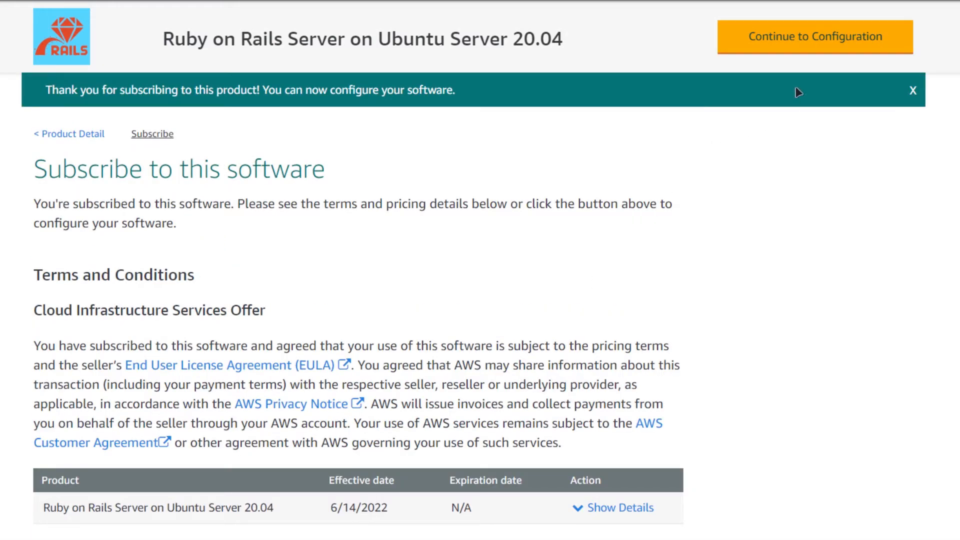
- Configure the 64-bit AMI version 0.0.1 in Asia Pacific (Singapore) and continue to launch
click(814, 37)
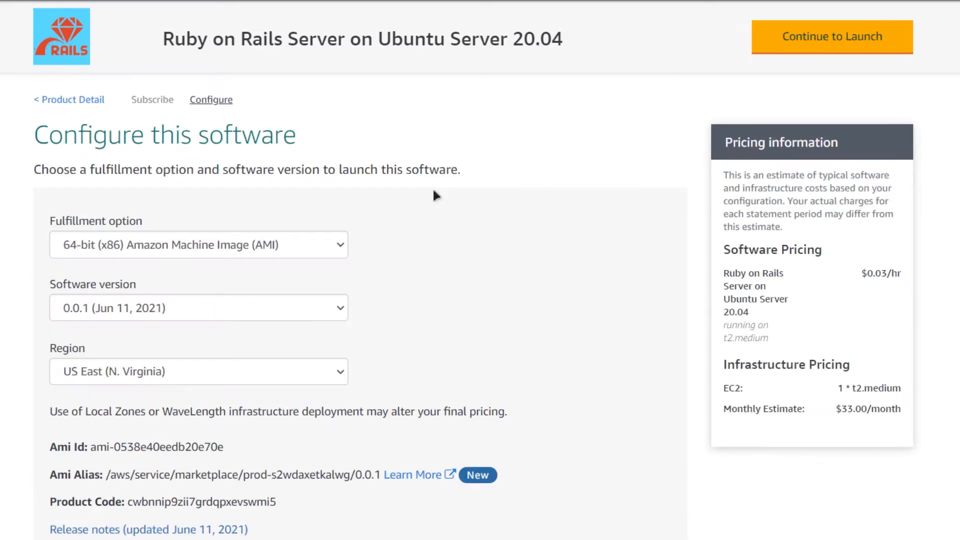
mouse_move(448, 196)
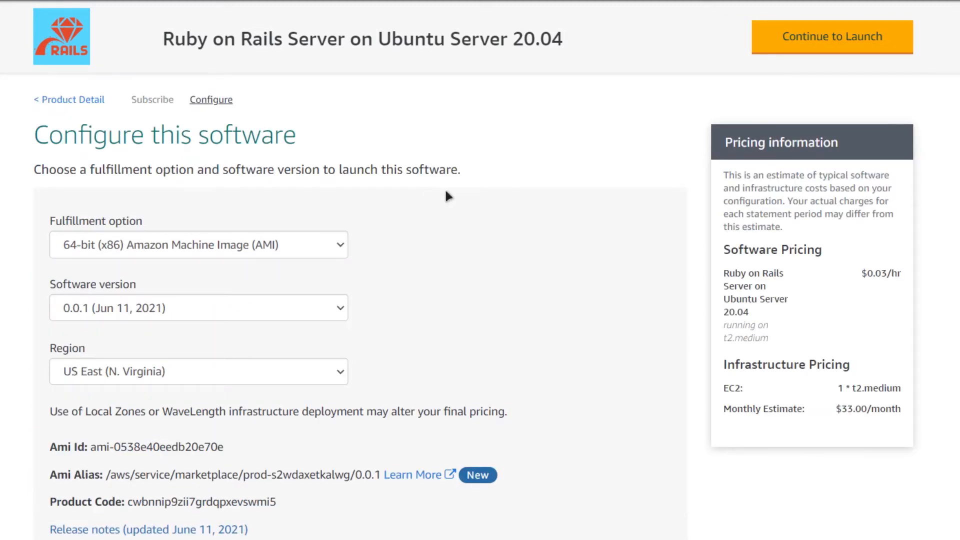
mouse_move(381, 329)
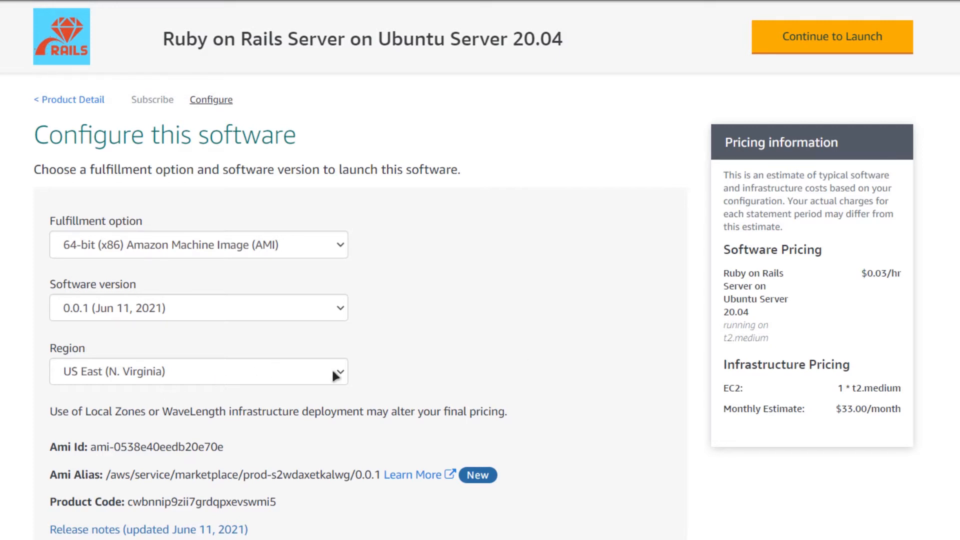
click(198, 371)
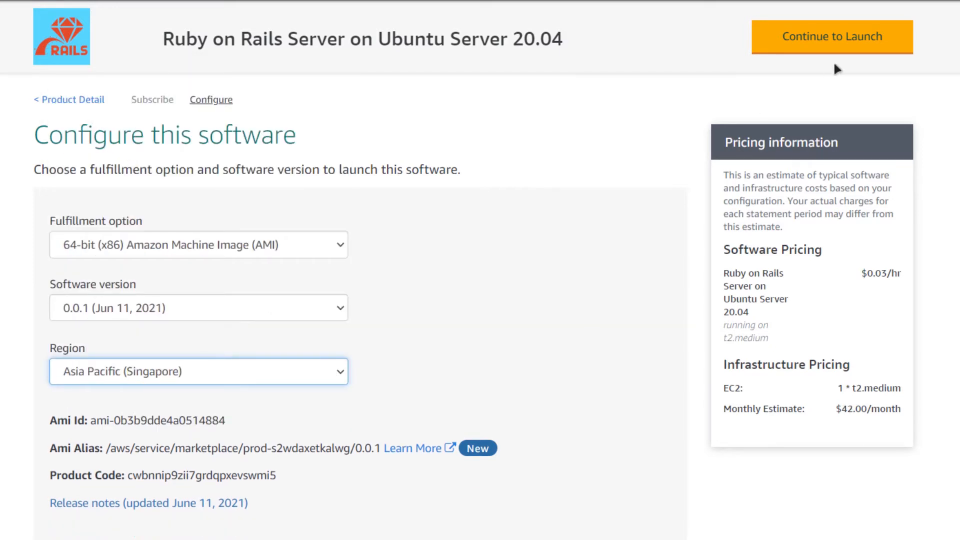
click(831, 37)
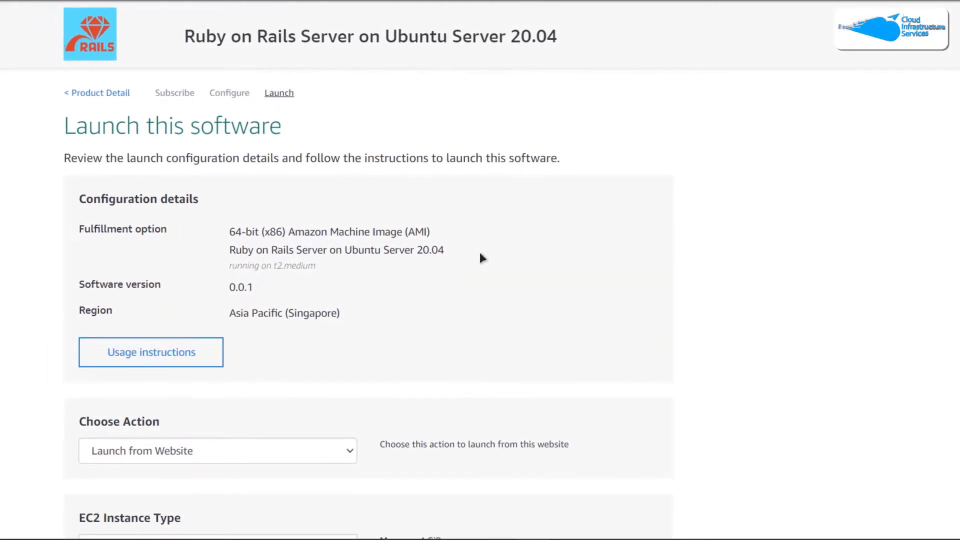
mouse_move(342, 373)
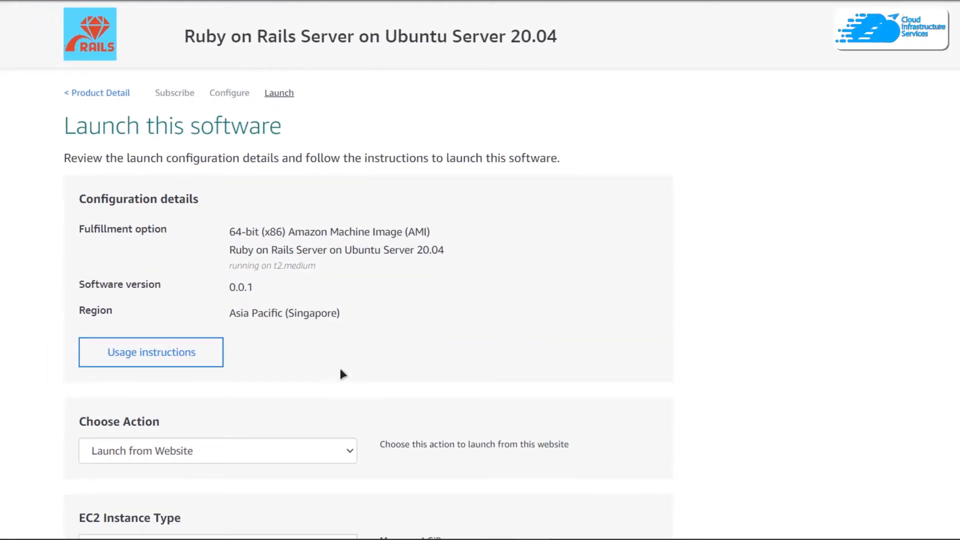
mouse_move(223, 453)
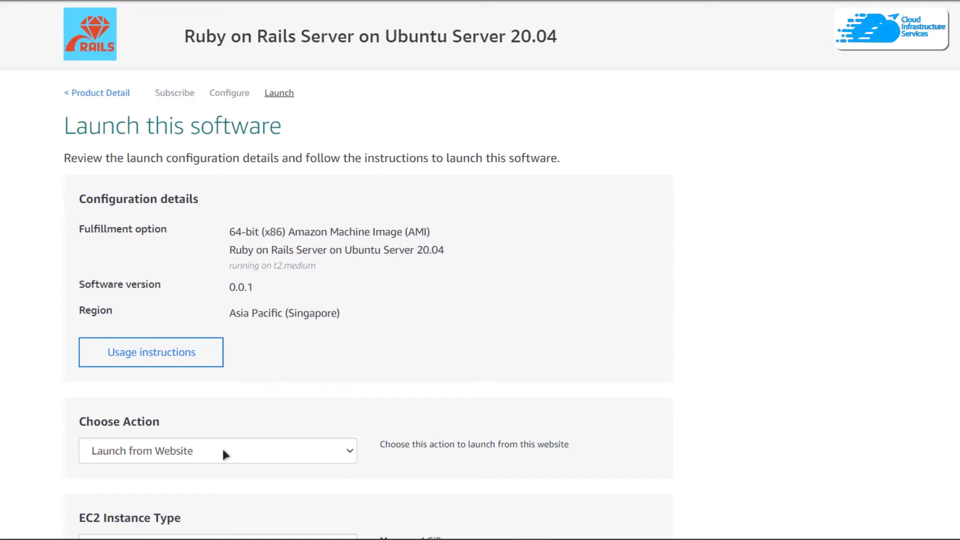
- Choose Launch through EC2 as the action and launch into the EC2 console
click(217, 451)
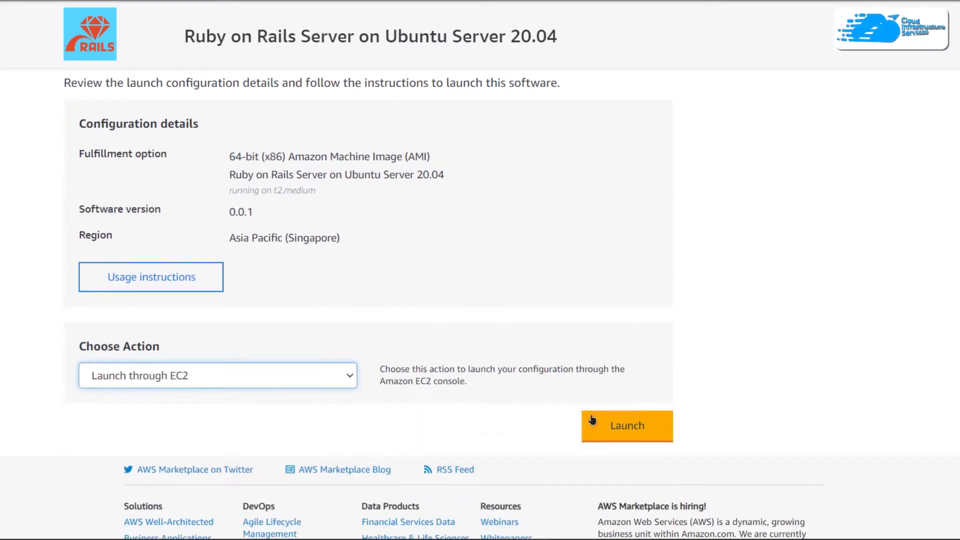
click(627, 427)
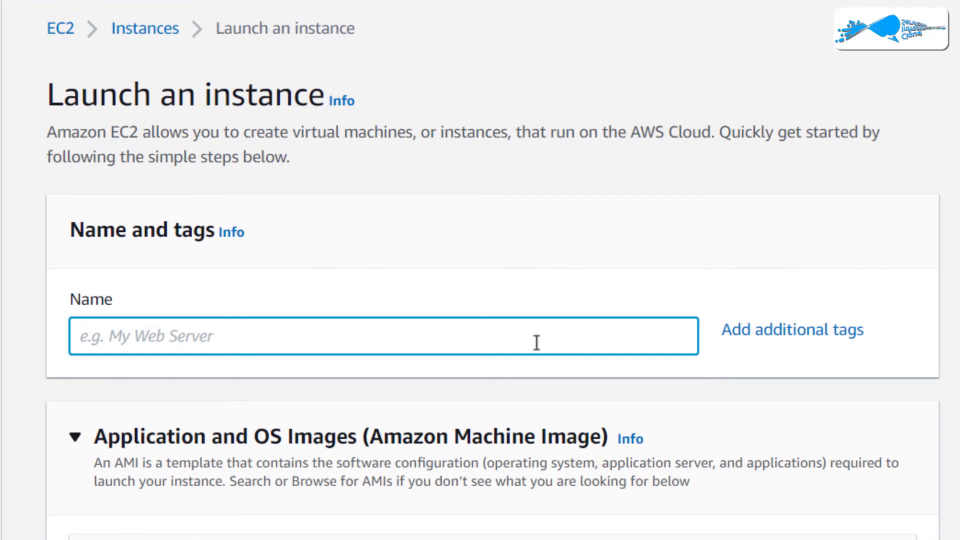
- Name the instance ROR and assign the CIS key pair to the t2.medium instance
text(ROR)
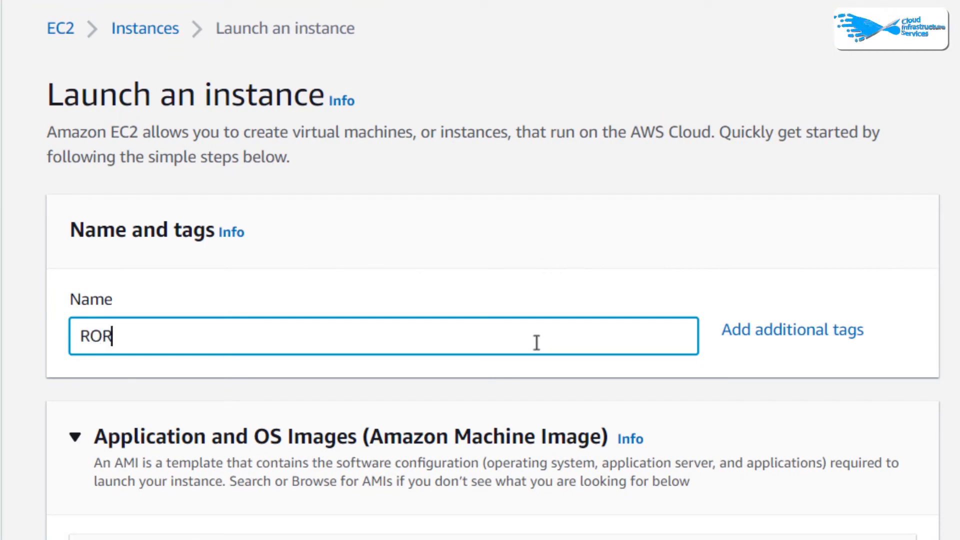
scroll(down, 3)
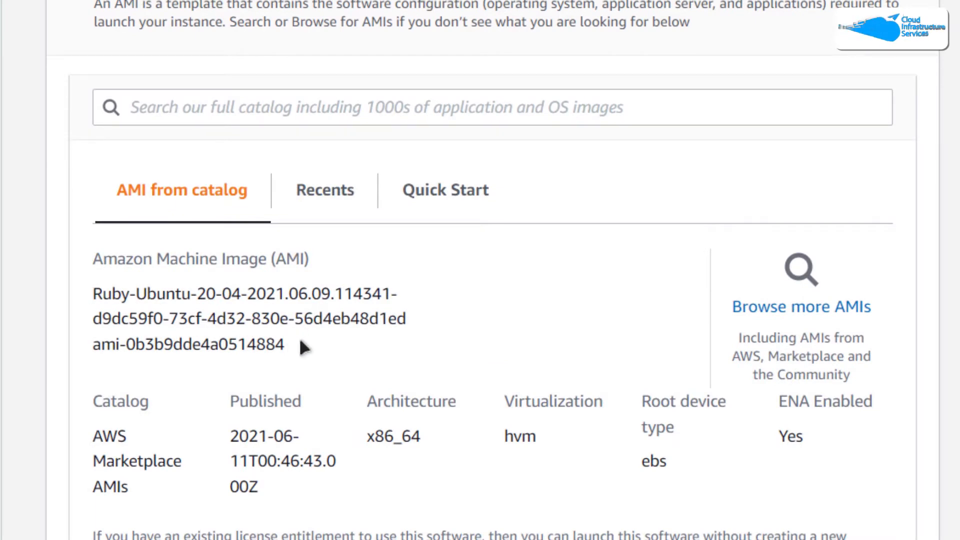
scroll(down, 3)
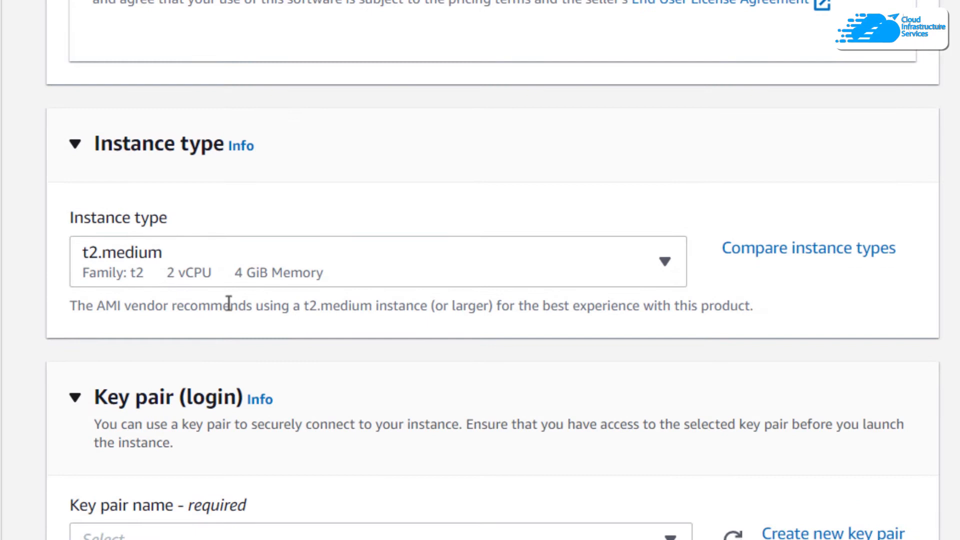
mouse_move(328, 280)
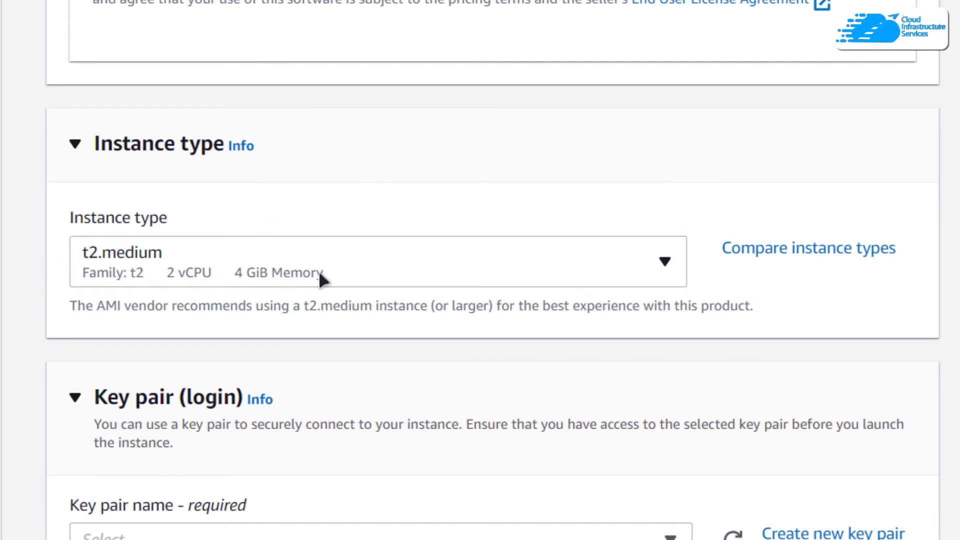
scroll(down, 3)
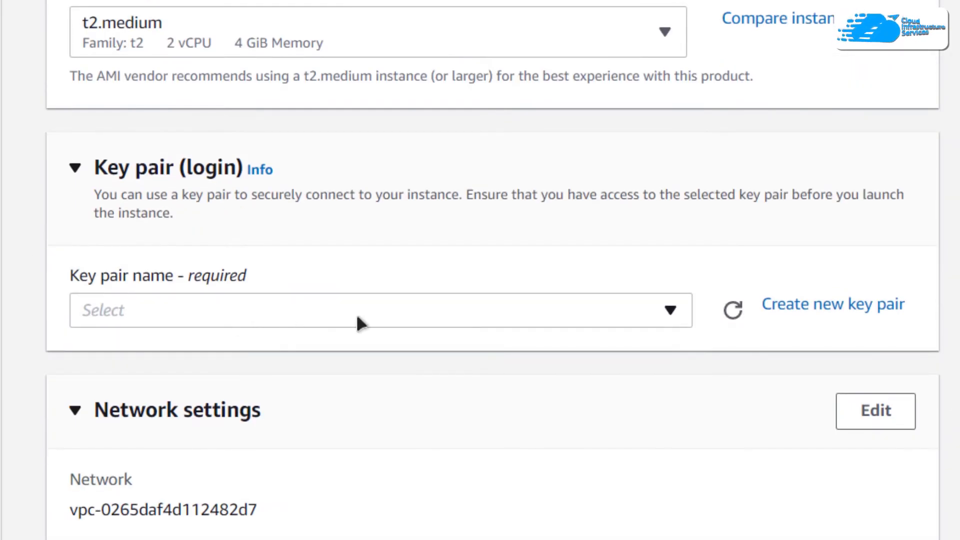
click(380, 310)
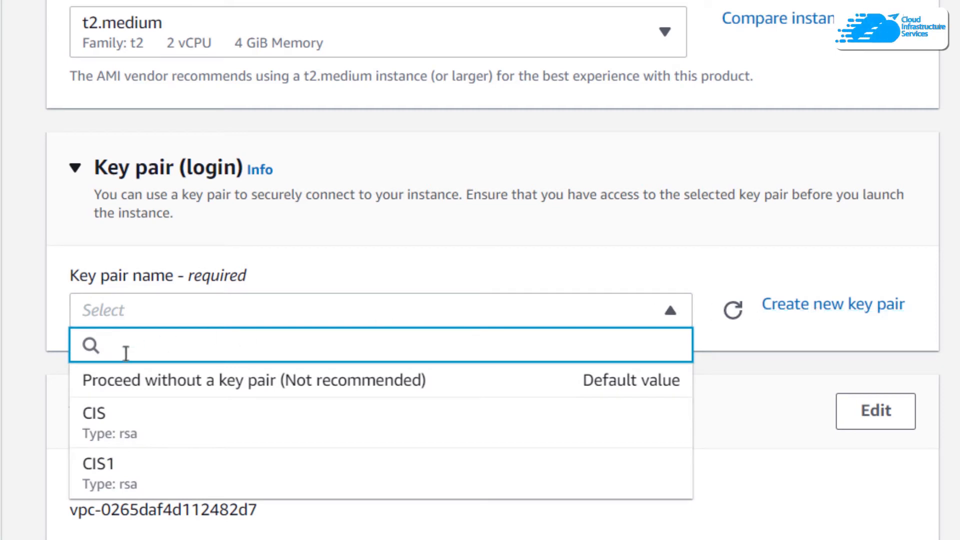
click(94, 413)
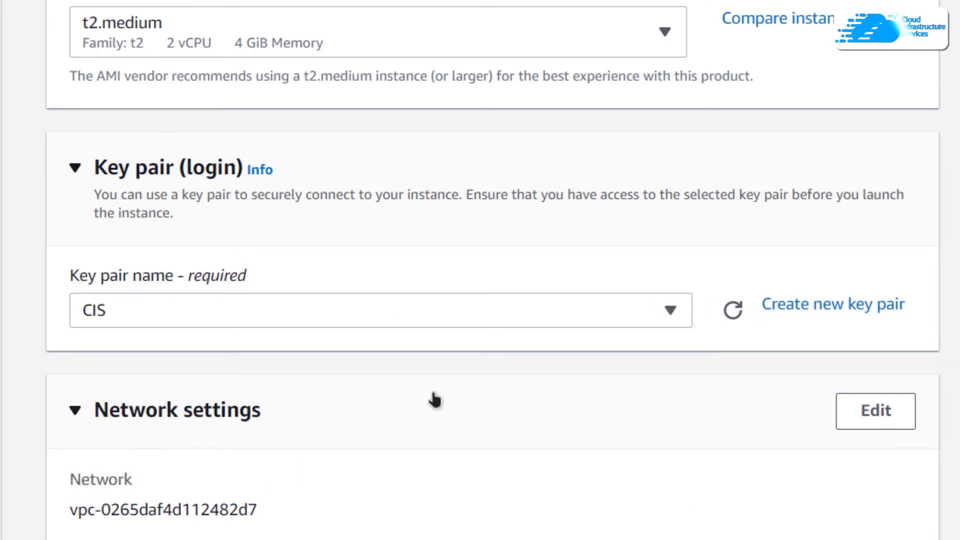
mouse_move(451, 398)
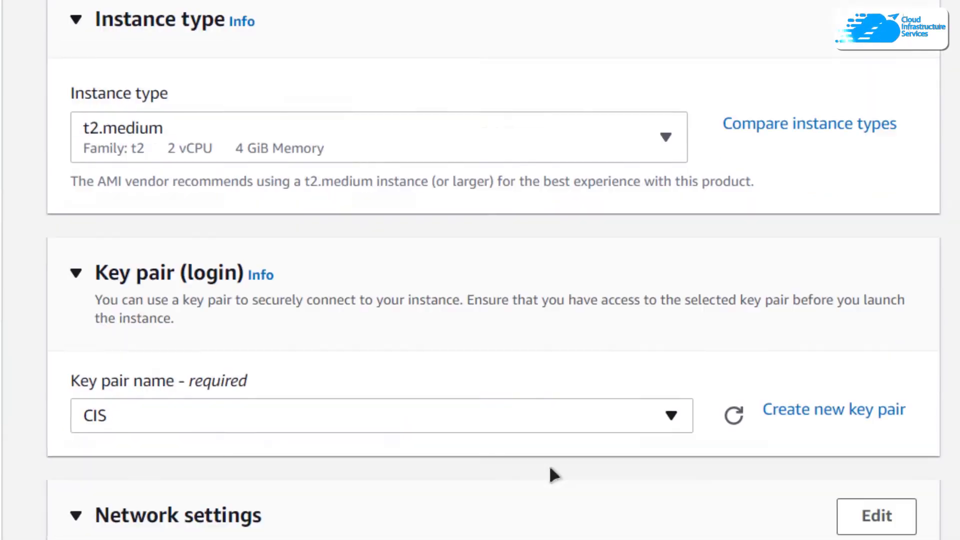
scroll(down, 3)
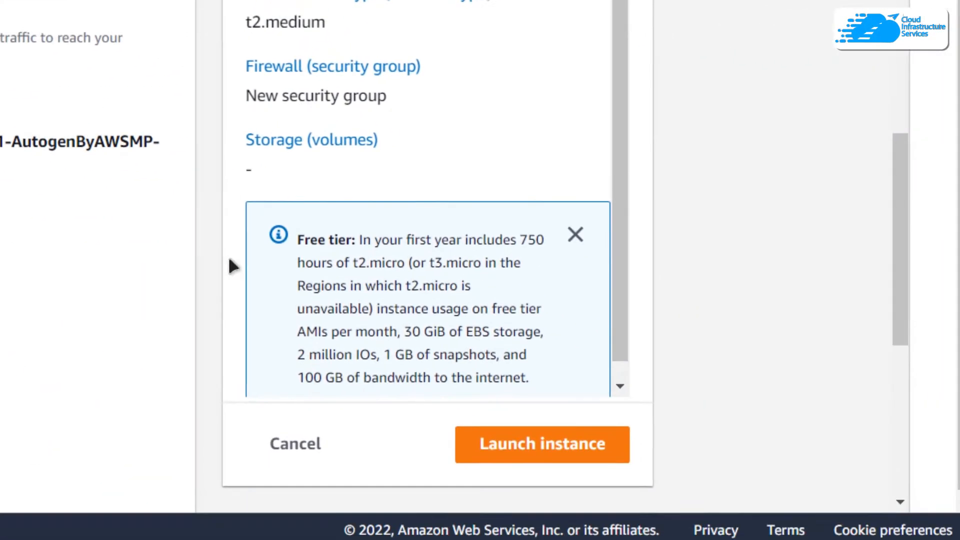
- Launch the ROR instance and view it in the instances list
click(542, 444)
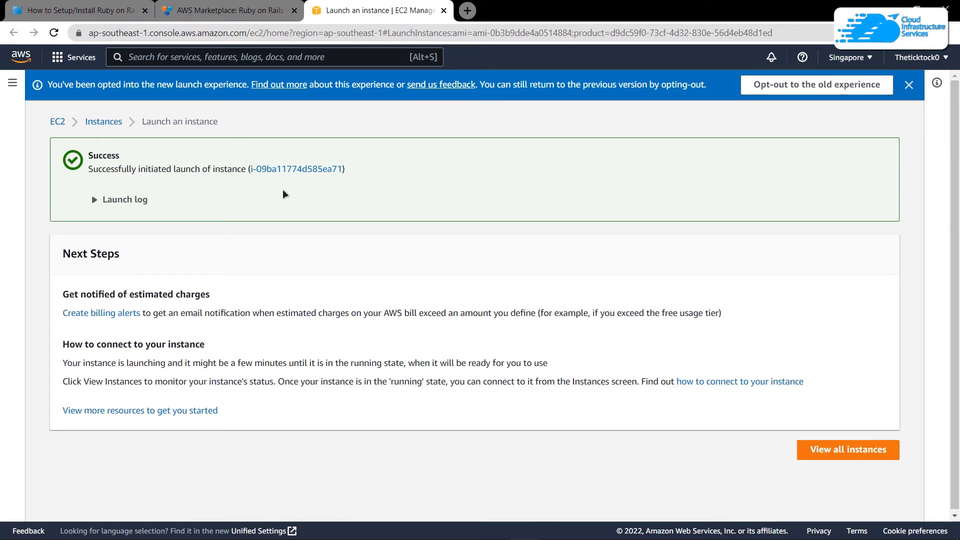
mouse_move(743, 441)
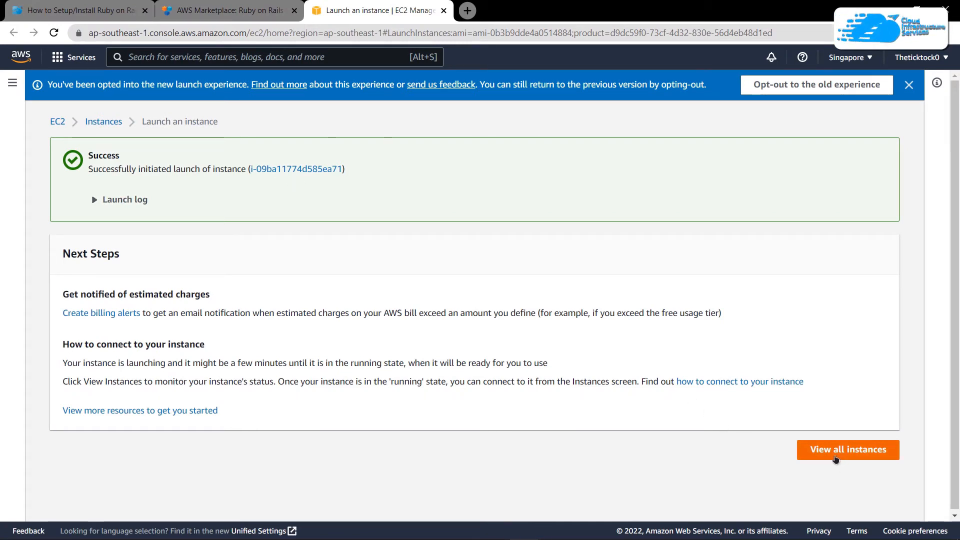
click(848, 449)
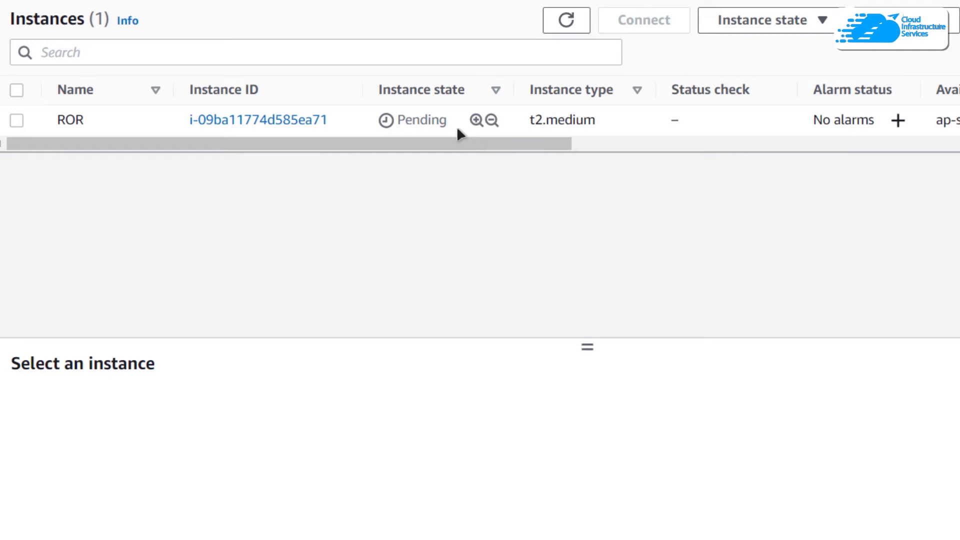
mouse_move(431, 153)
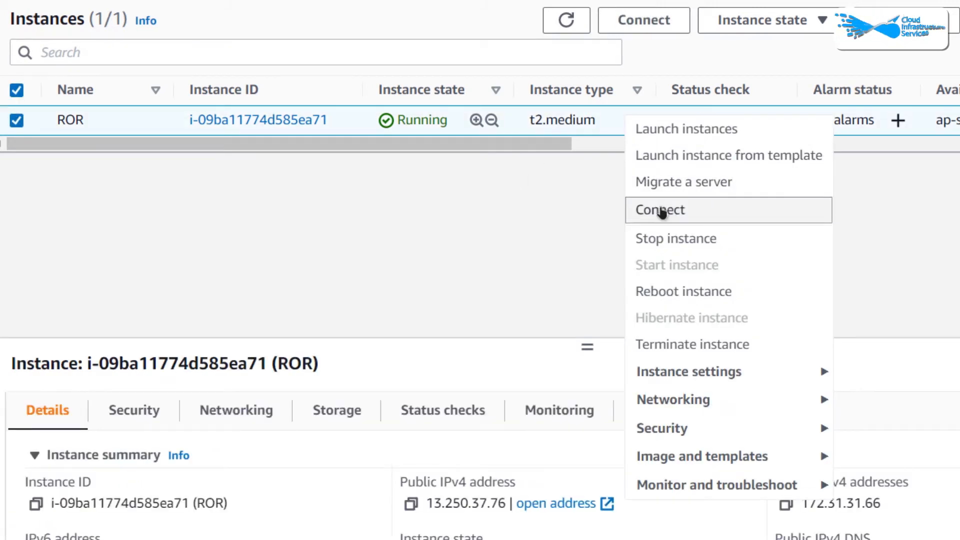
- Copy the example ssh command for the ROR instance from the SSH client connect page
click(660, 209)
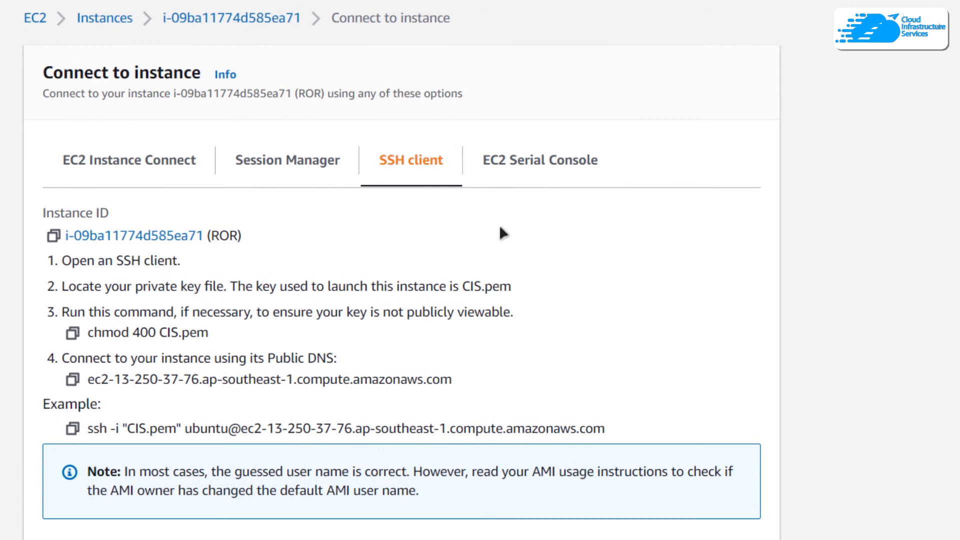
mouse_move(174, 386)
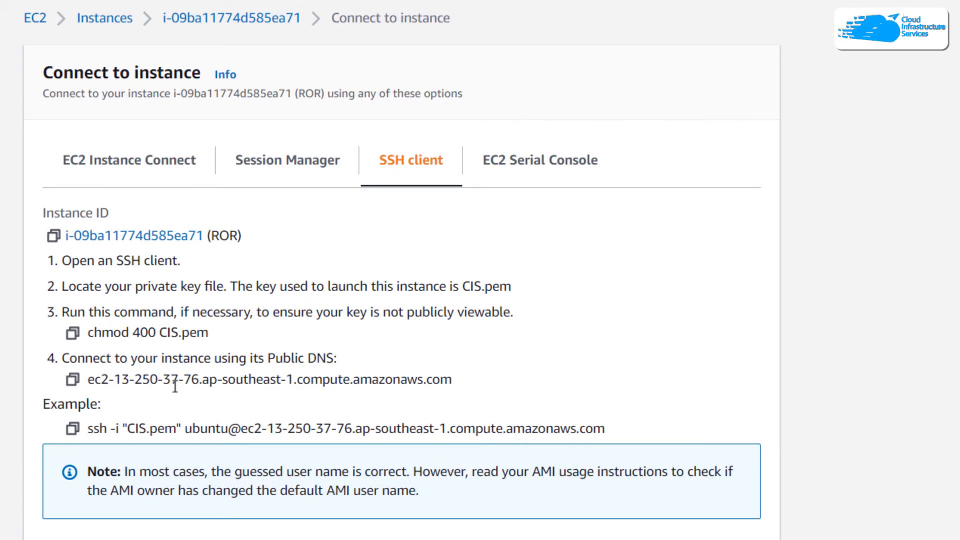
click(82, 363)
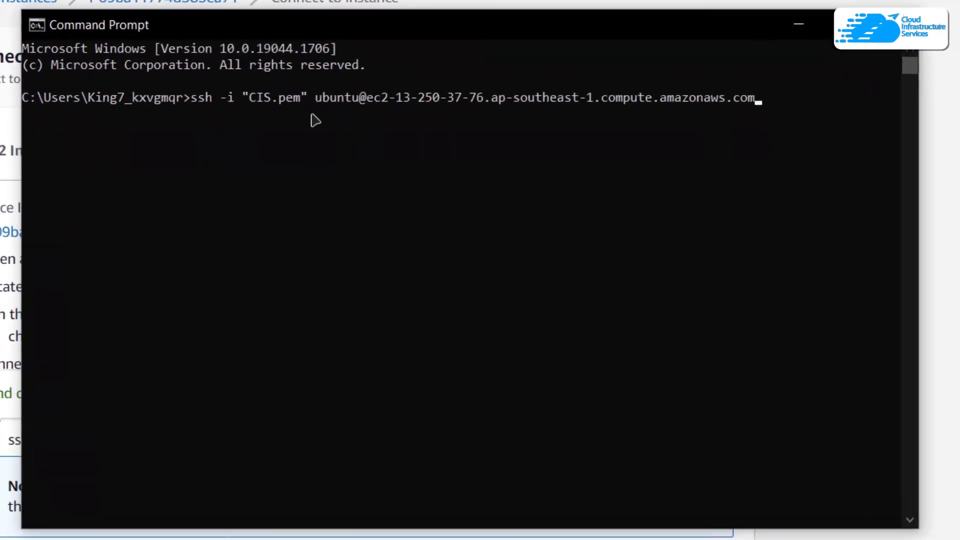
- Run the ssh command with the full CIS.pem path and answer yes to the host fingerprint
double_click(277, 97)
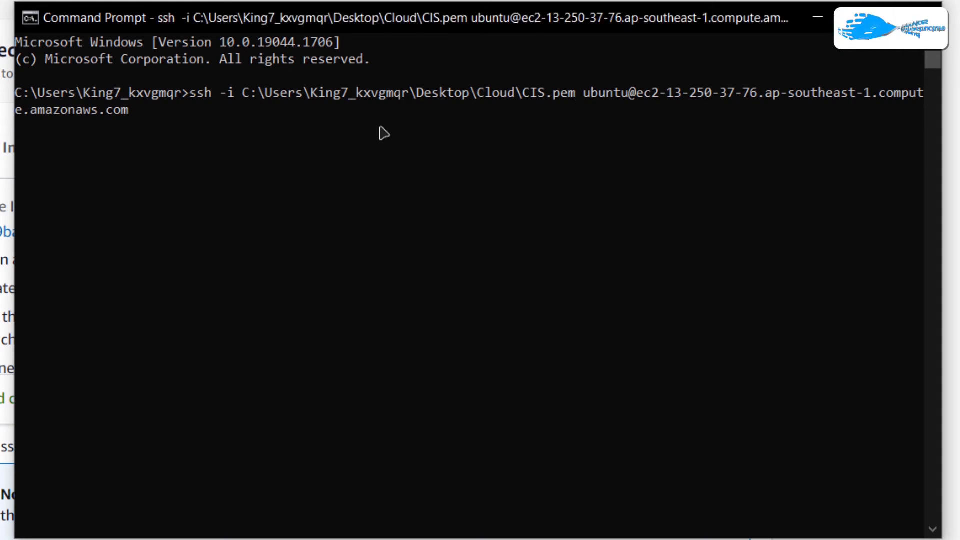
text(yes/no/[fingerprint])? yes)
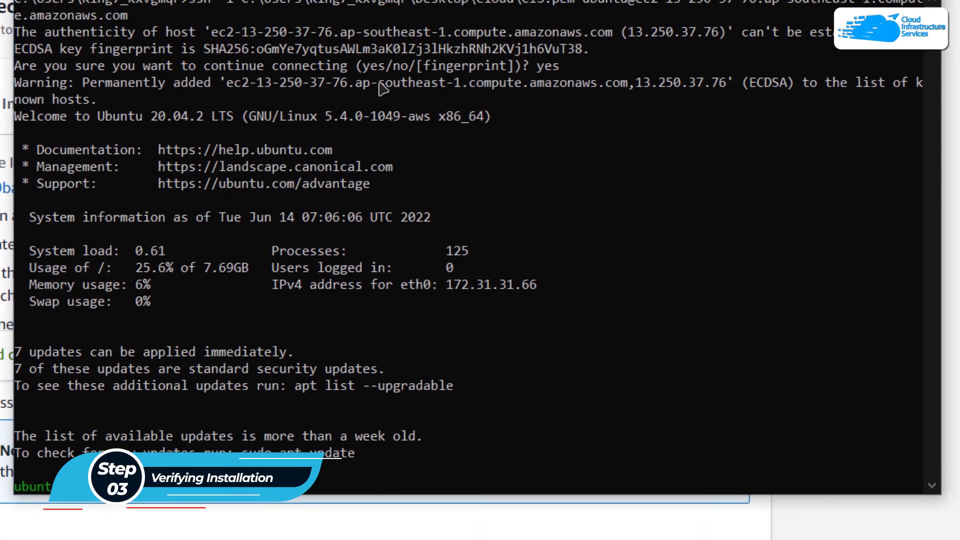
- Run ruby -v, rails -v and sqlite3 --version, showing Ruby 3.0.0p0, Rails 6.1.3.2, SQLite 3.31.1
text(ruby -v)
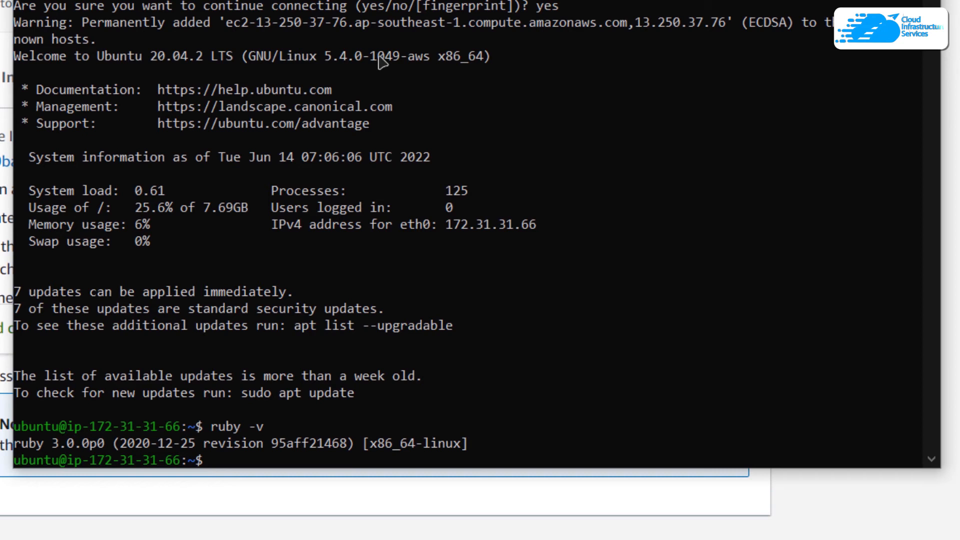
text(rails -v)
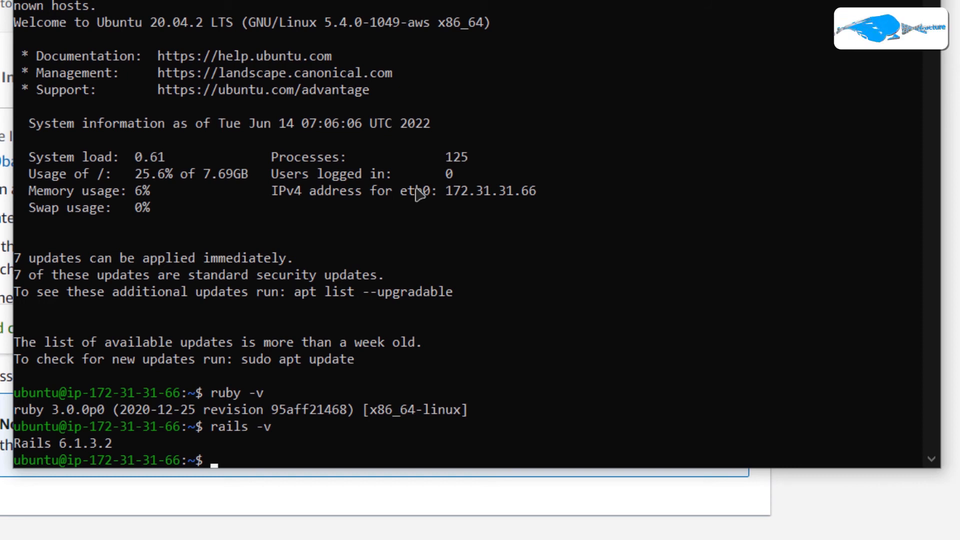
text(sq)
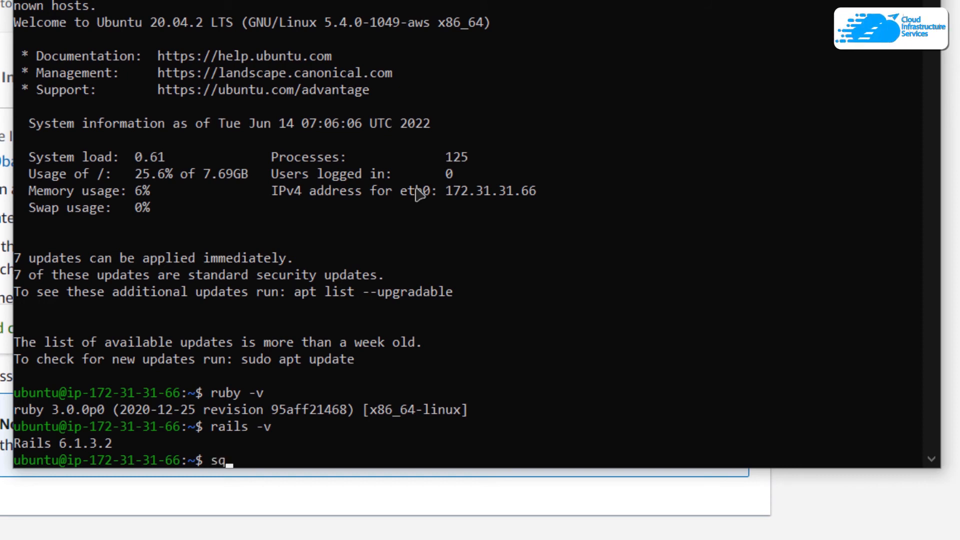
text(lite3)
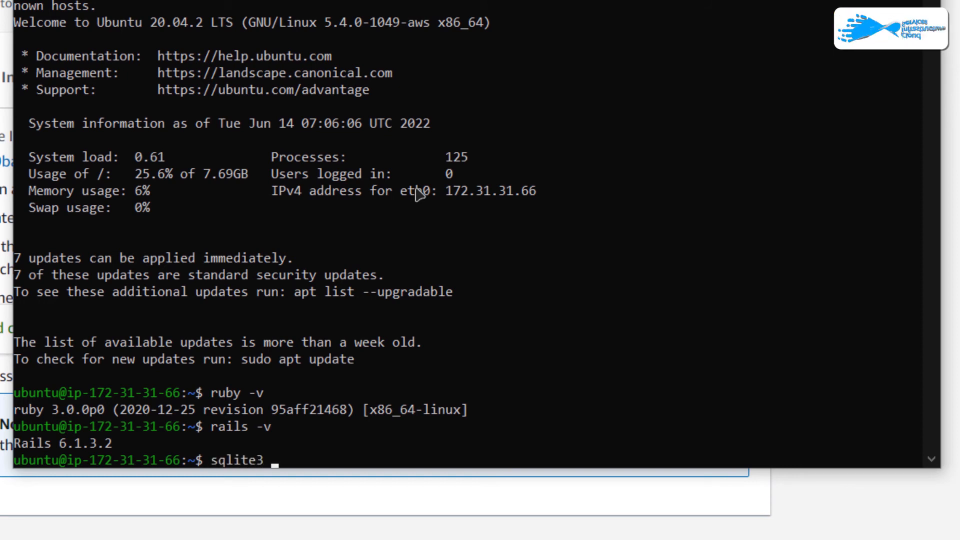
key(Return)
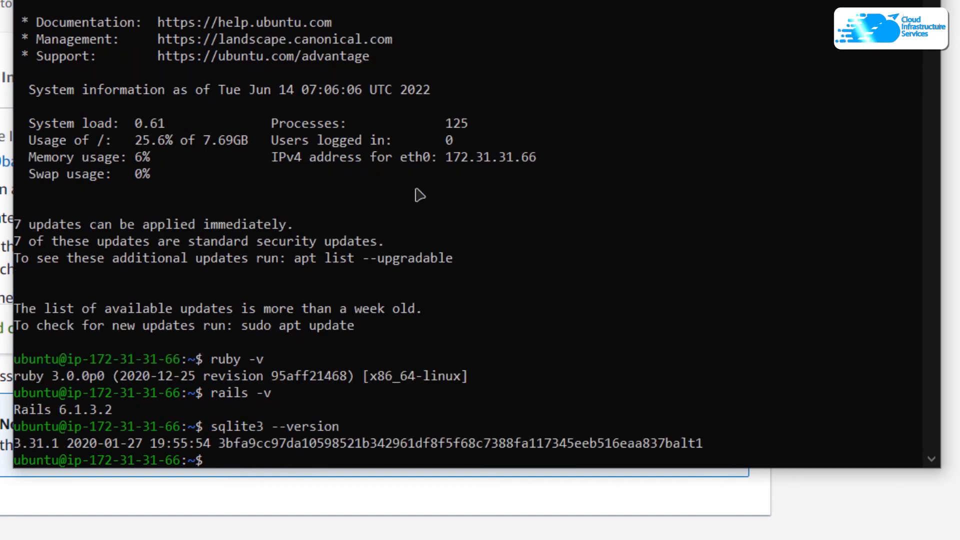